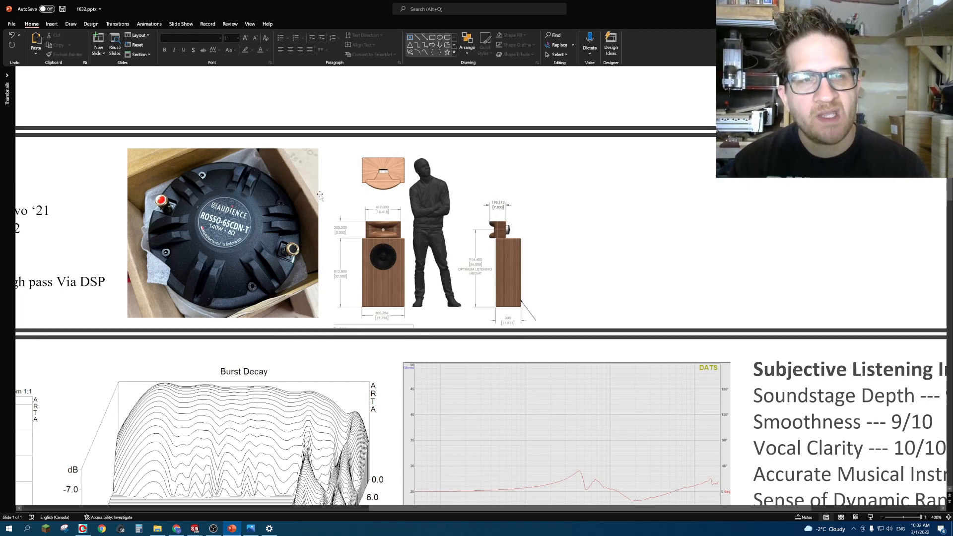
mouse_move(251, 174)
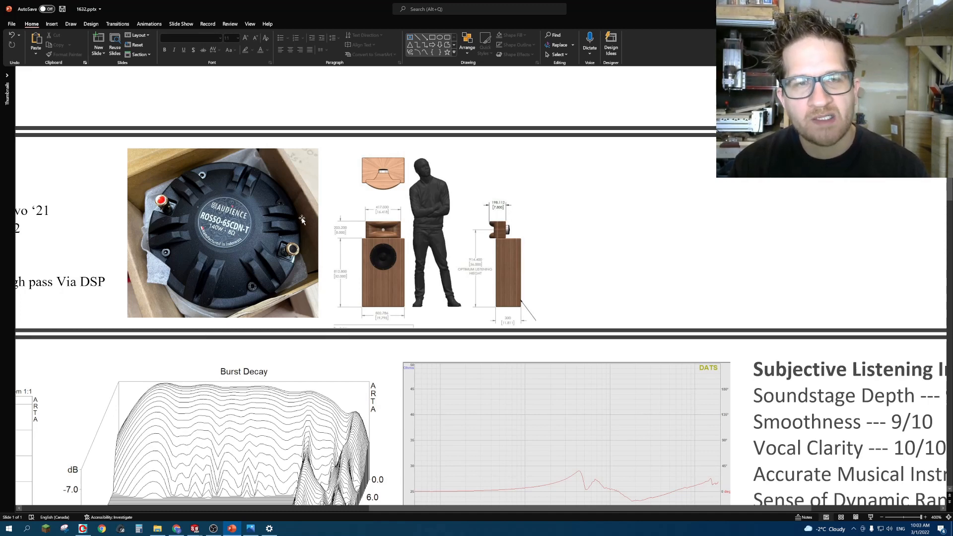
mouse_move(250, 195)
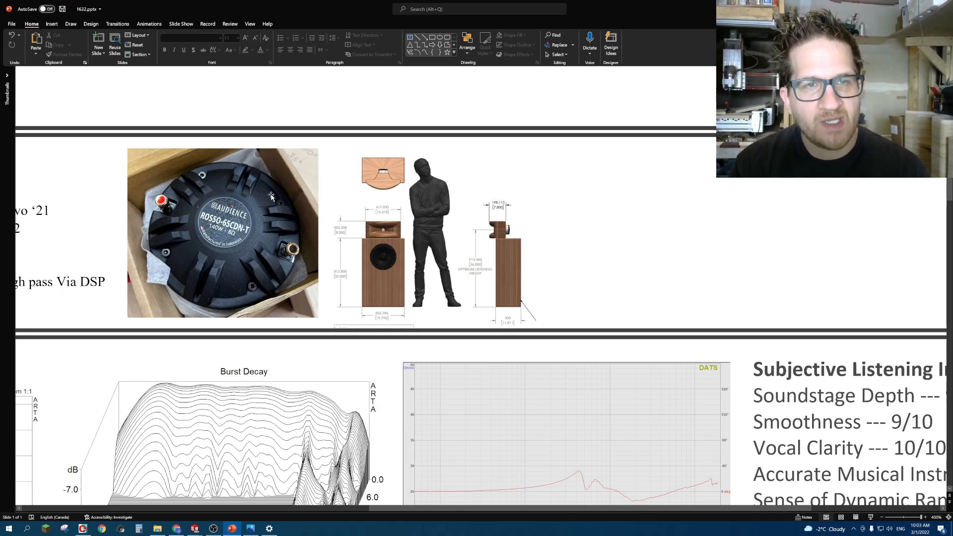
mouse_move(161, 211)
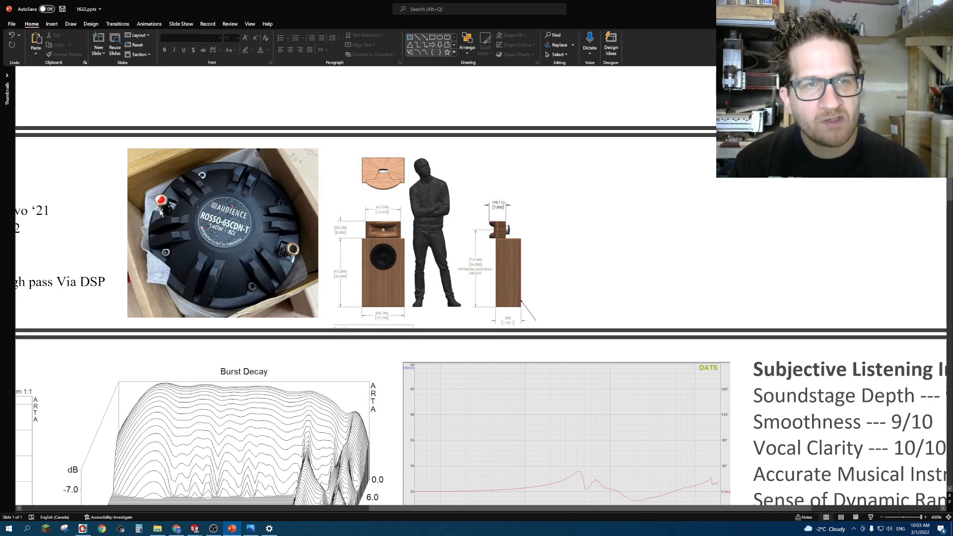
mouse_move(194, 265)
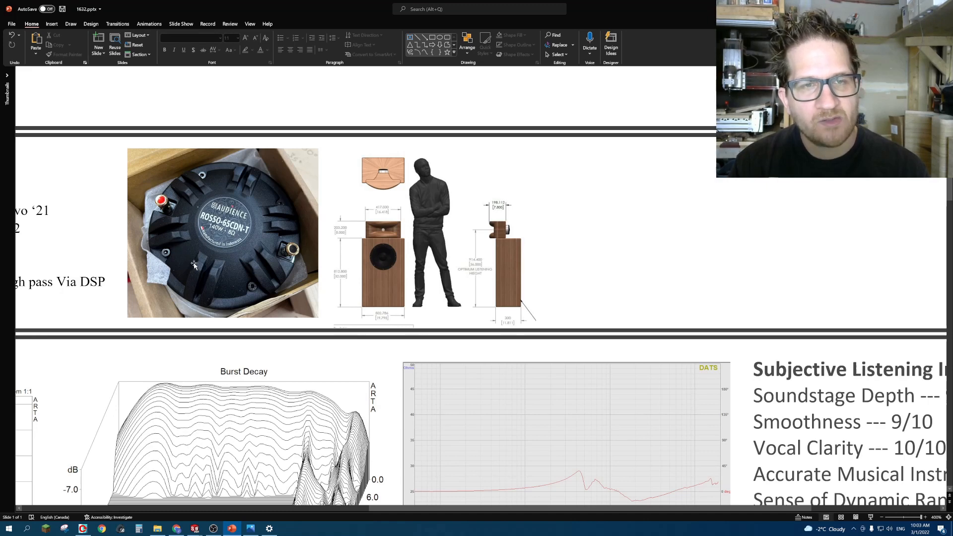
mouse_move(281, 255)
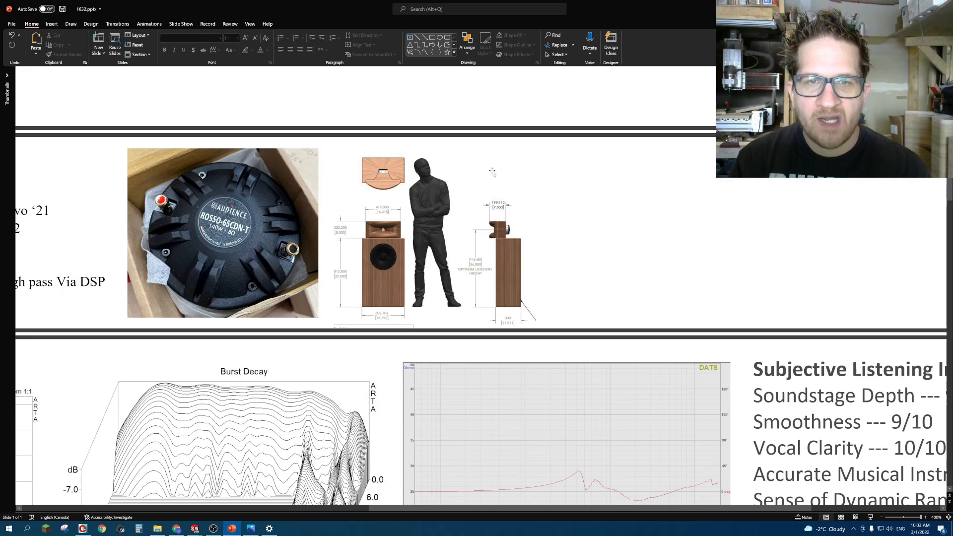
mouse_move(348, 201)
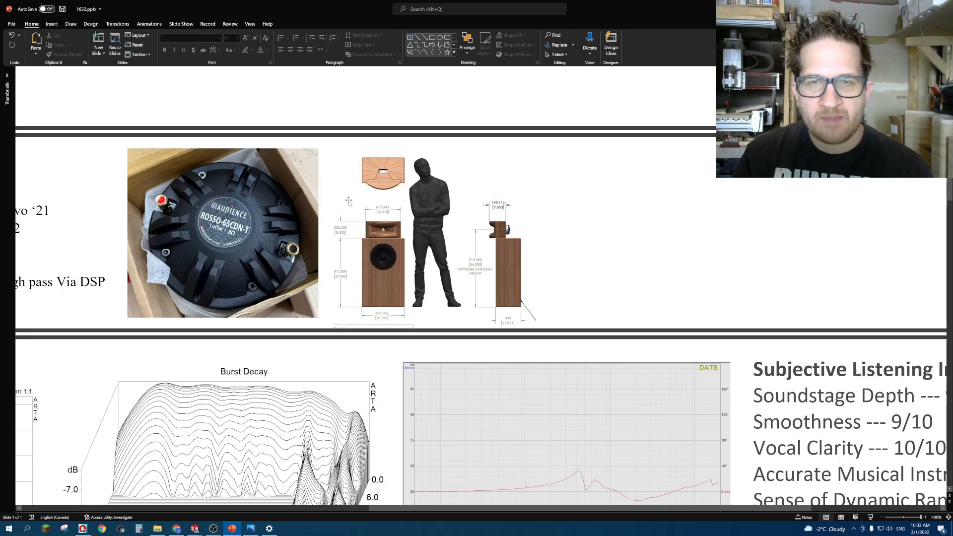
mouse_move(366, 287)
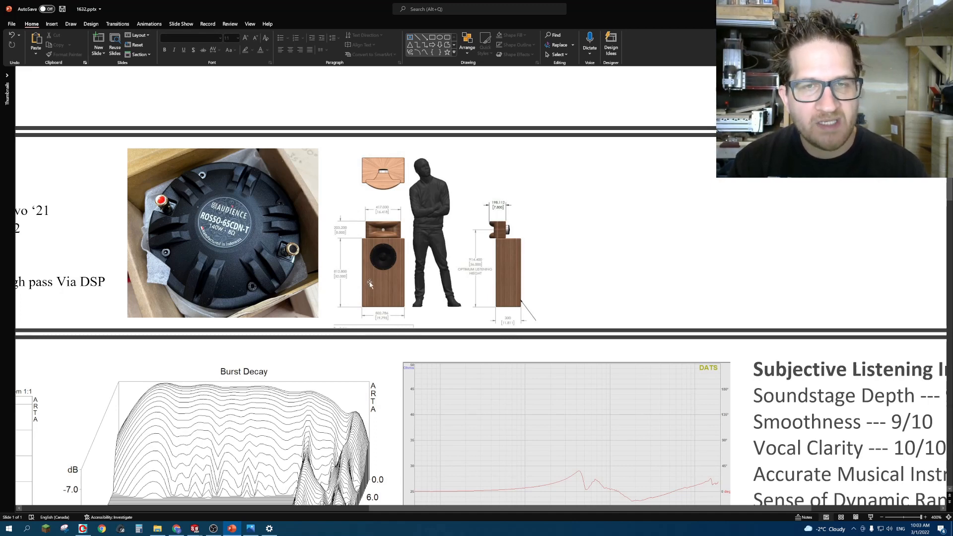
mouse_move(362, 233)
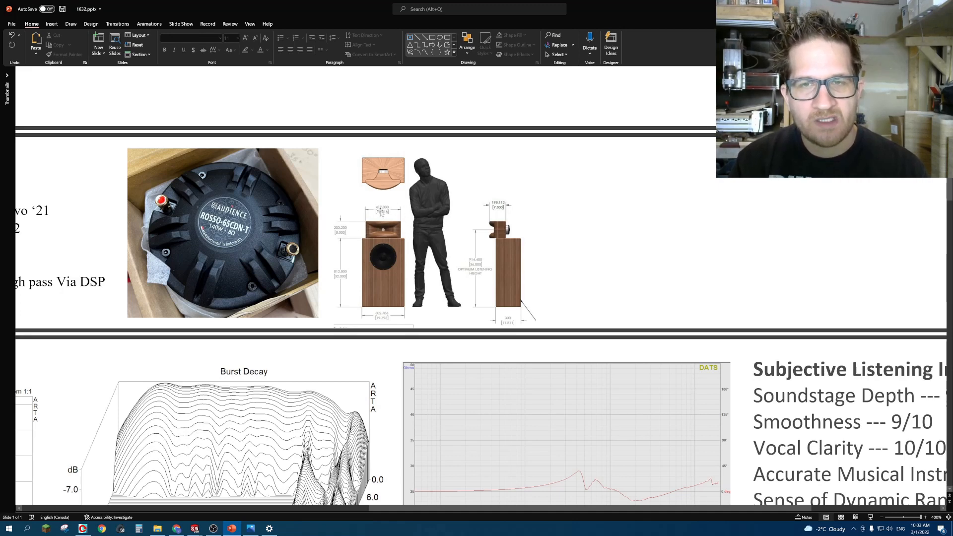
mouse_move(327, 146)
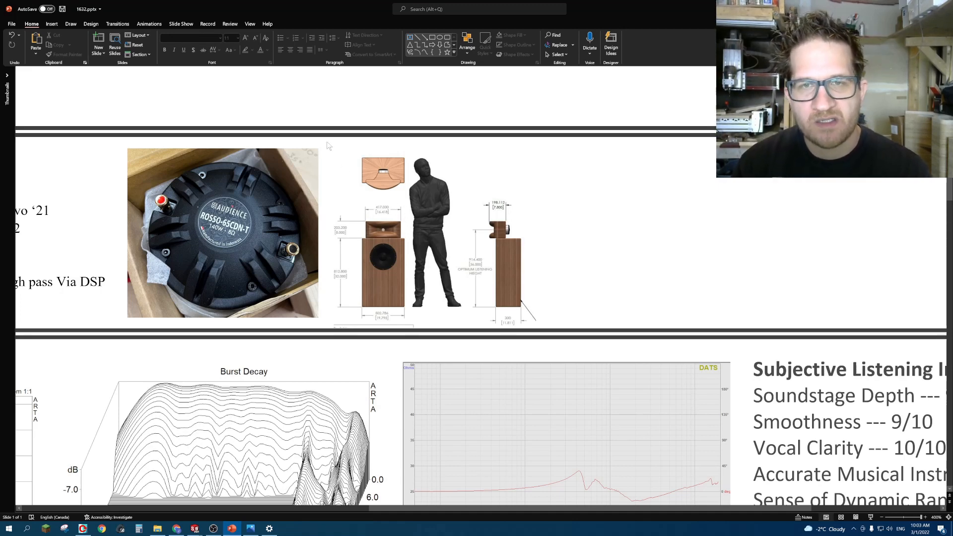
mouse_move(367, 220)
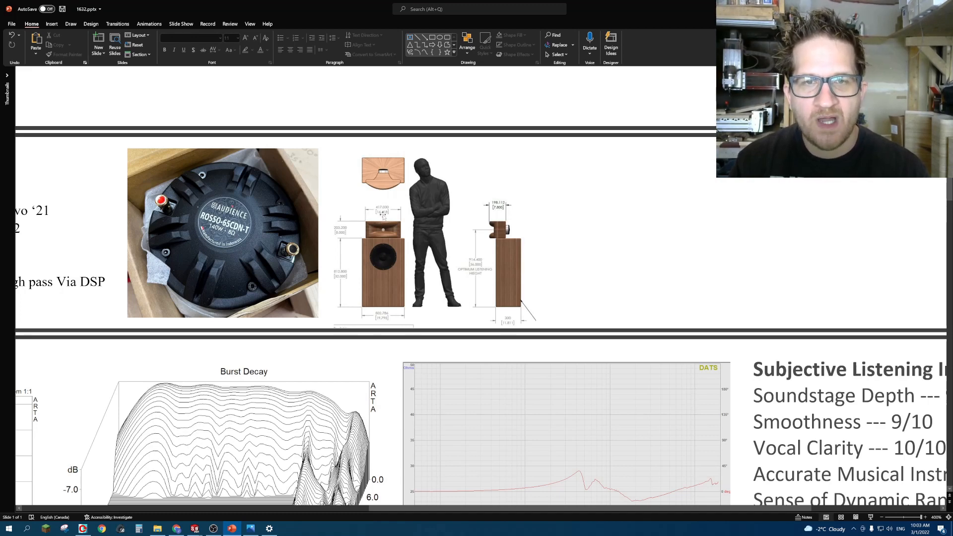
mouse_move(383, 216)
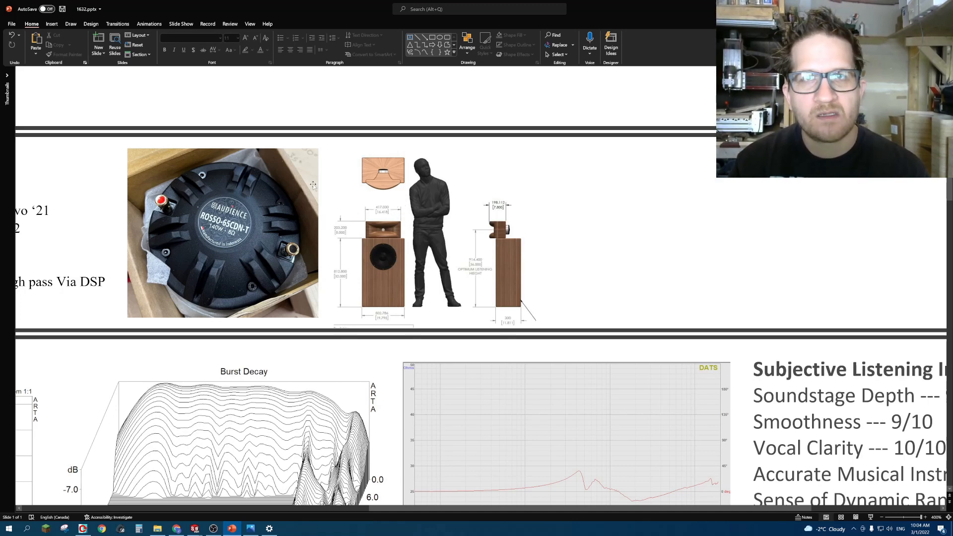
mouse_move(327, 271)
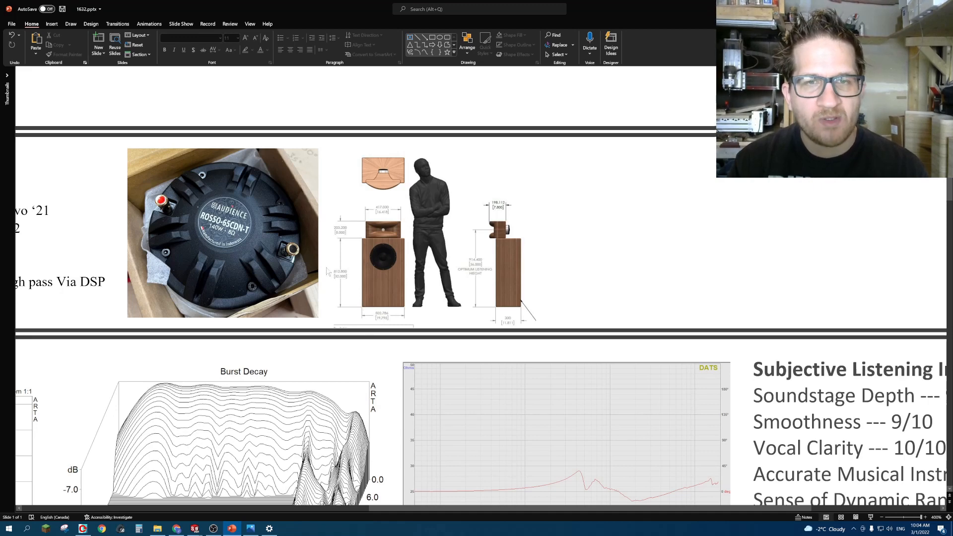
mouse_move(311, 245)
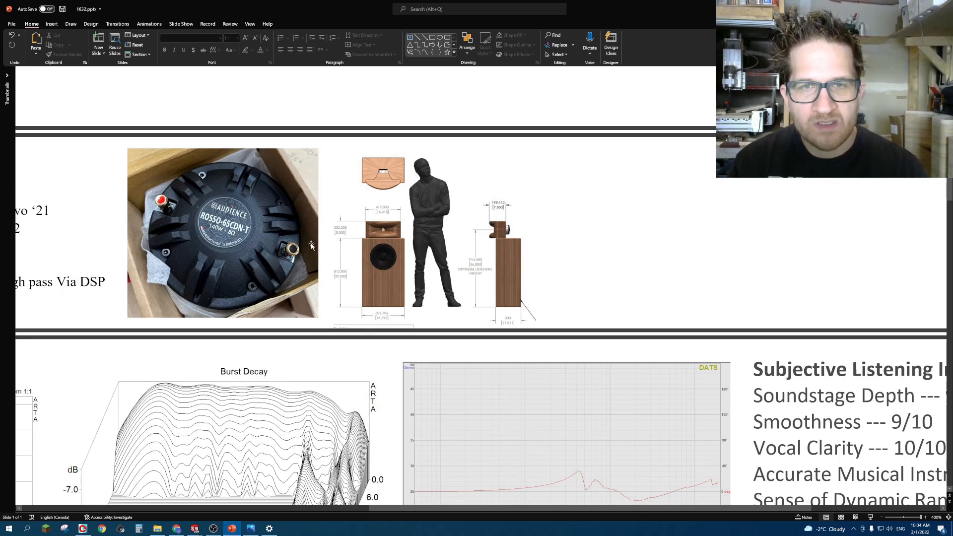
mouse_move(277, 307)
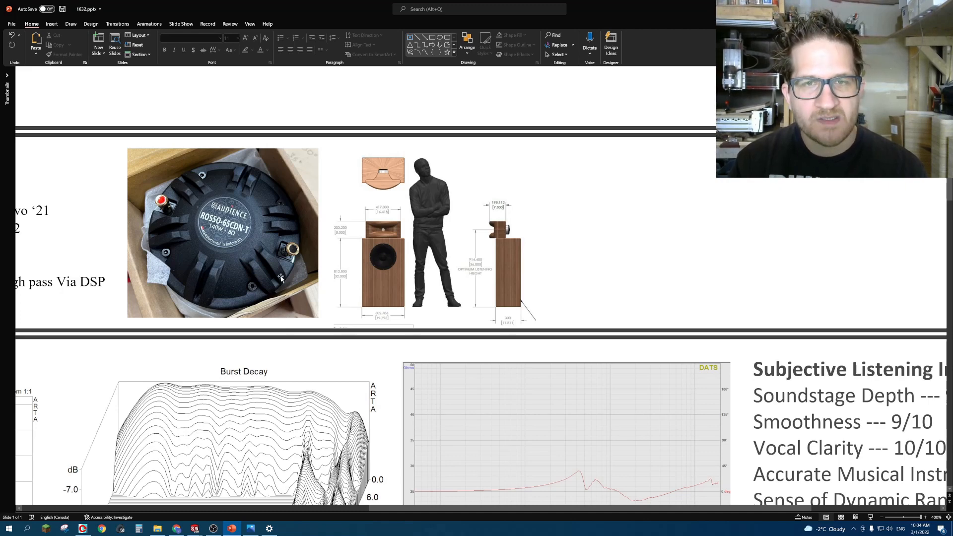
mouse_move(320, 289)
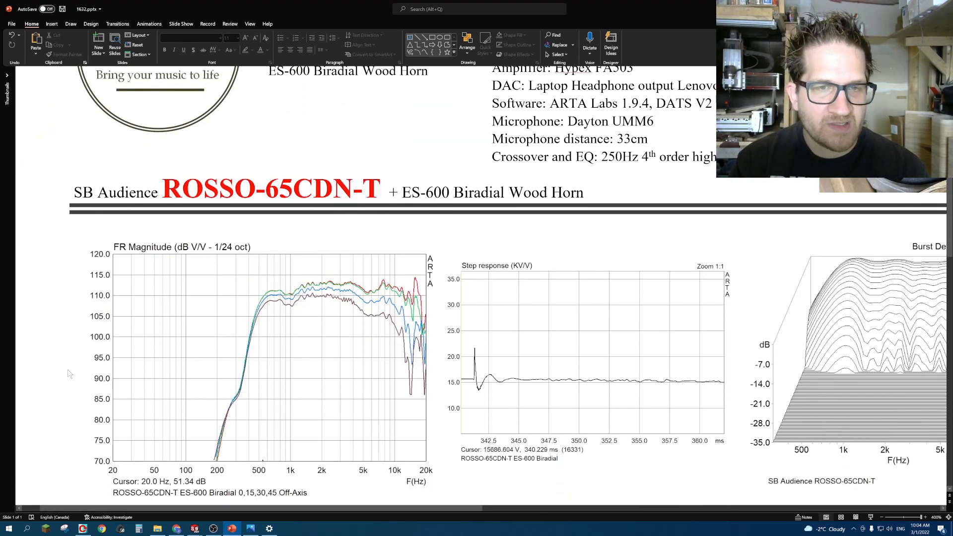
Scroll the review sheet to the ROSSO-65CDN-T frequency response and step response graphs.
scroll(down, 3)
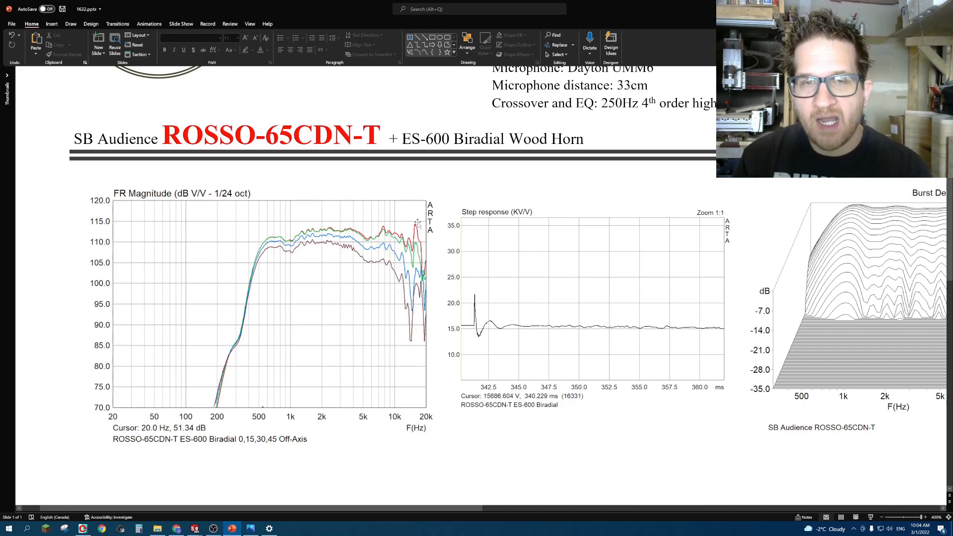
mouse_move(407, 218)
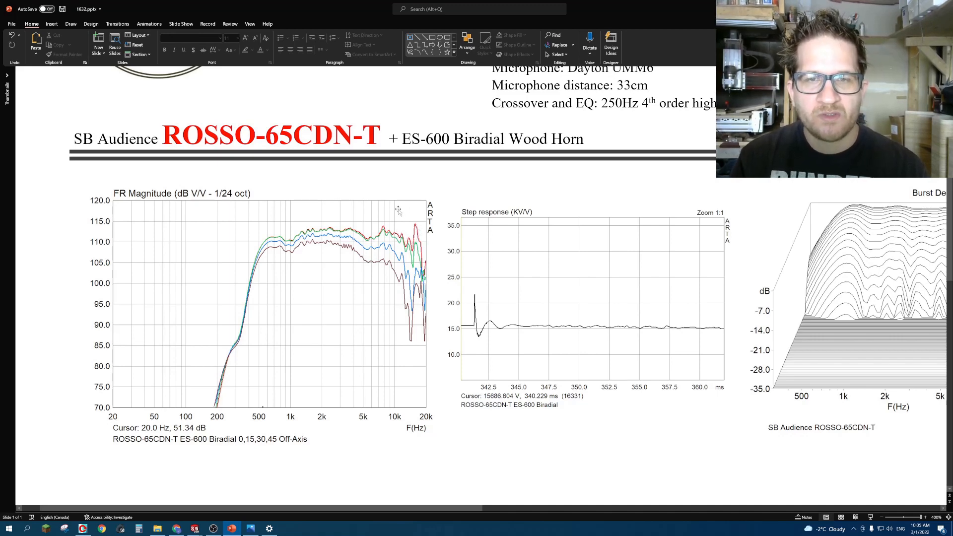
mouse_move(386, 217)
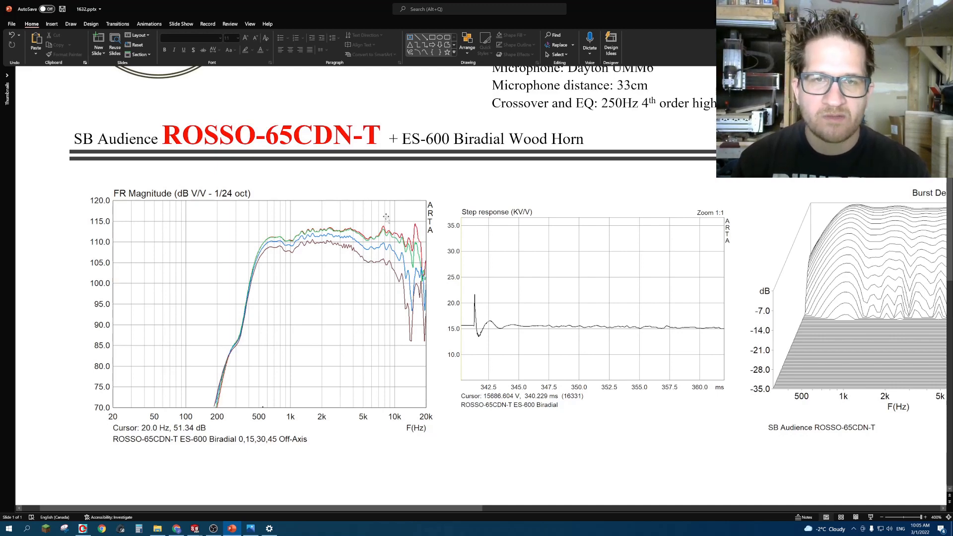
mouse_move(379, 211)
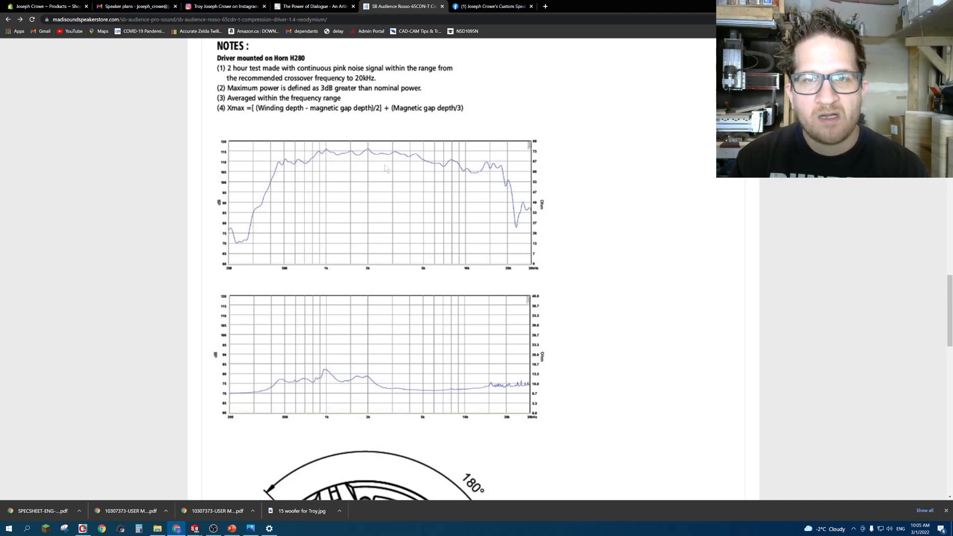
mouse_move(452, 170)
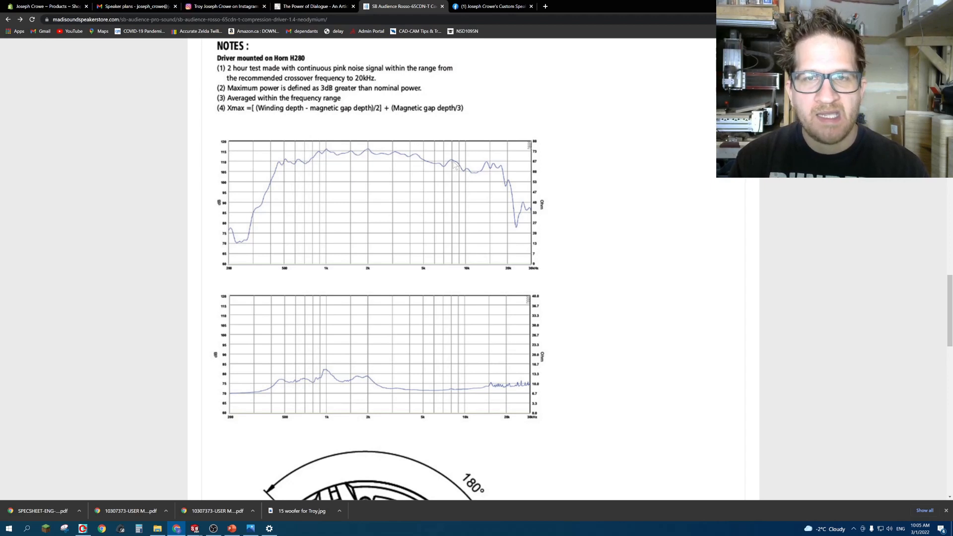
mouse_move(425, 179)
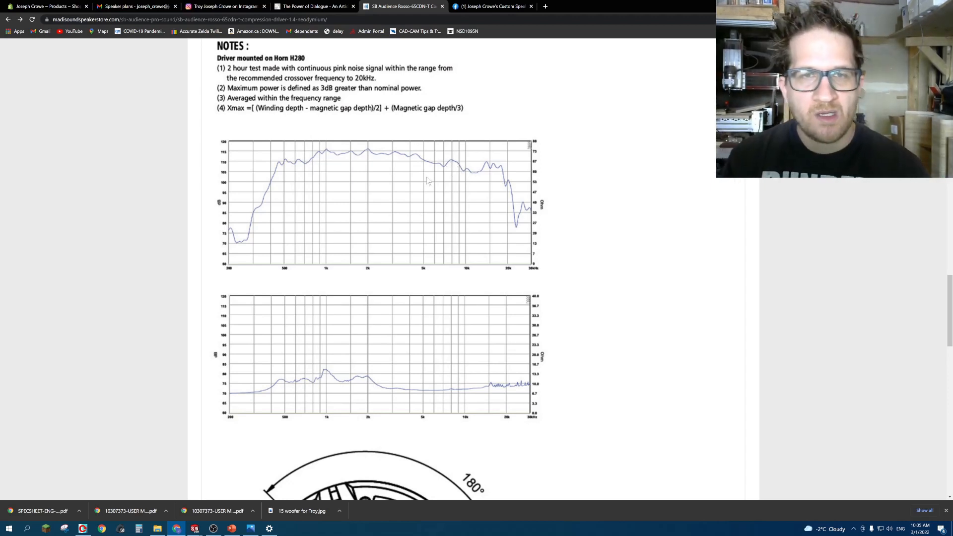
Leave the Madisound page in Chrome and return to the PowerPoint review sheet.
key(alt+tab)
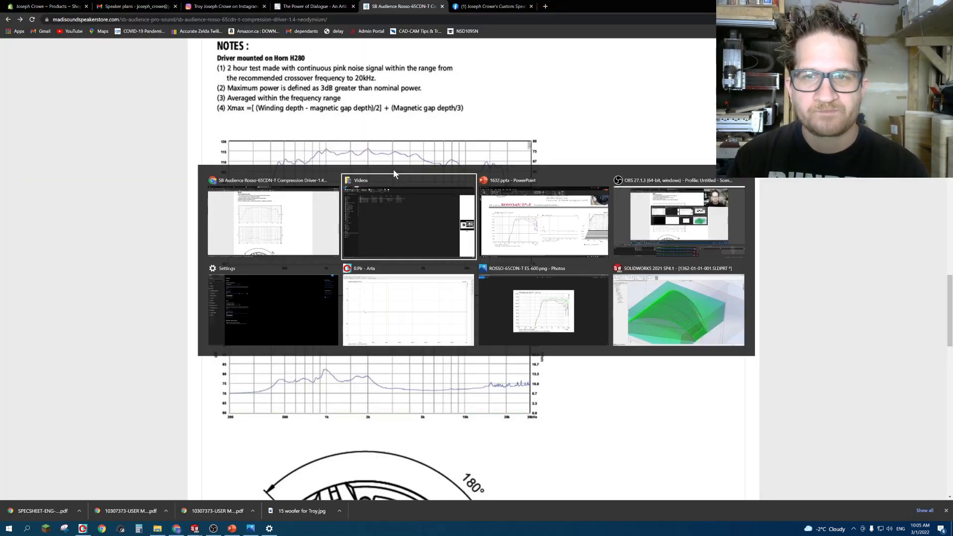
click(543, 221)
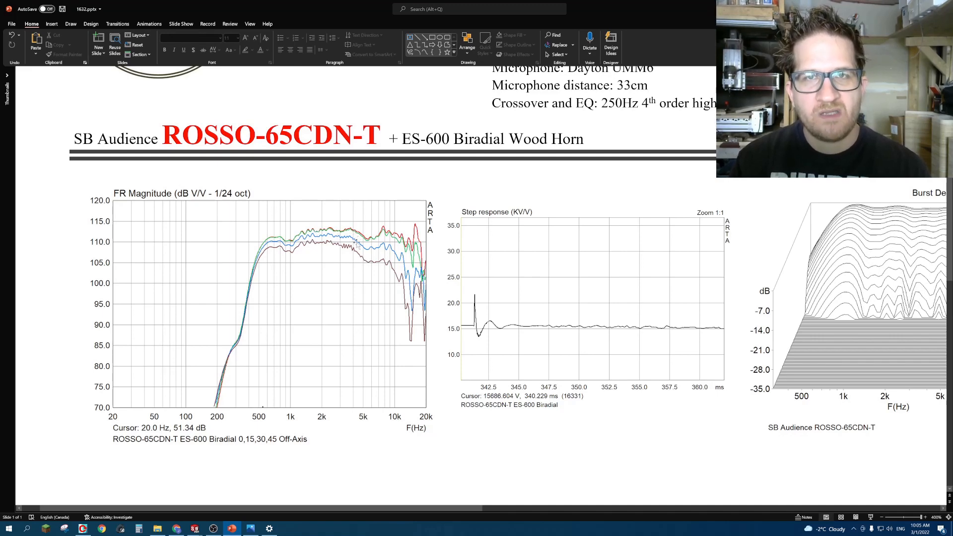
mouse_move(333, 256)
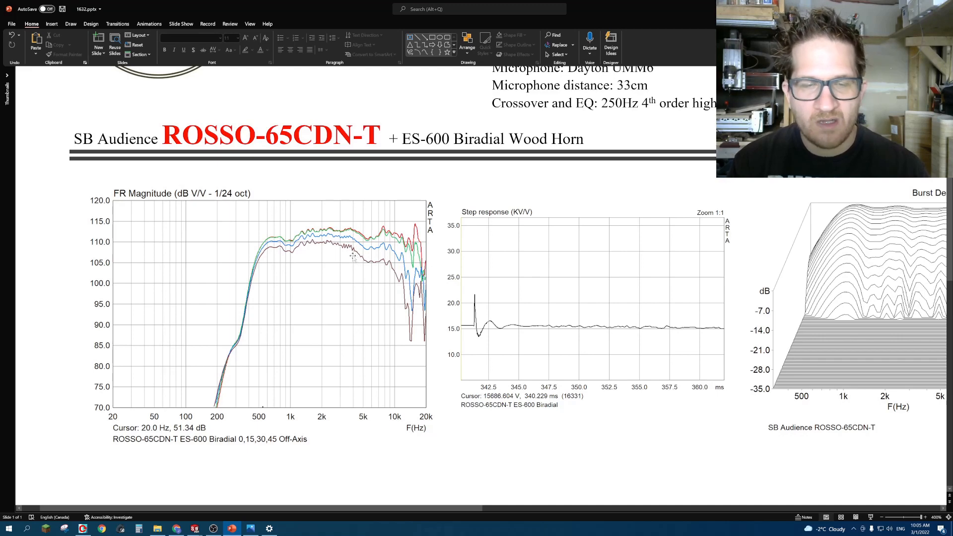
mouse_move(399, 469)
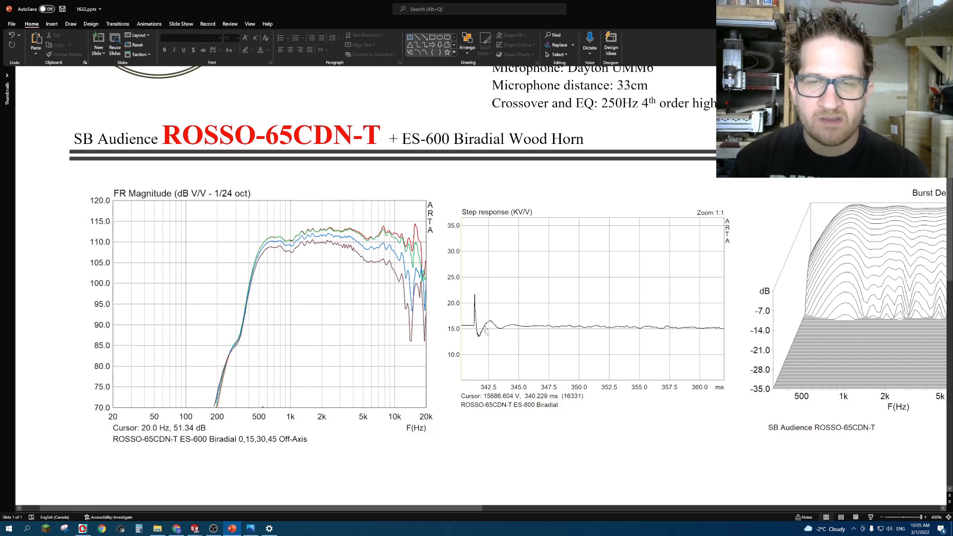
mouse_move(480, 400)
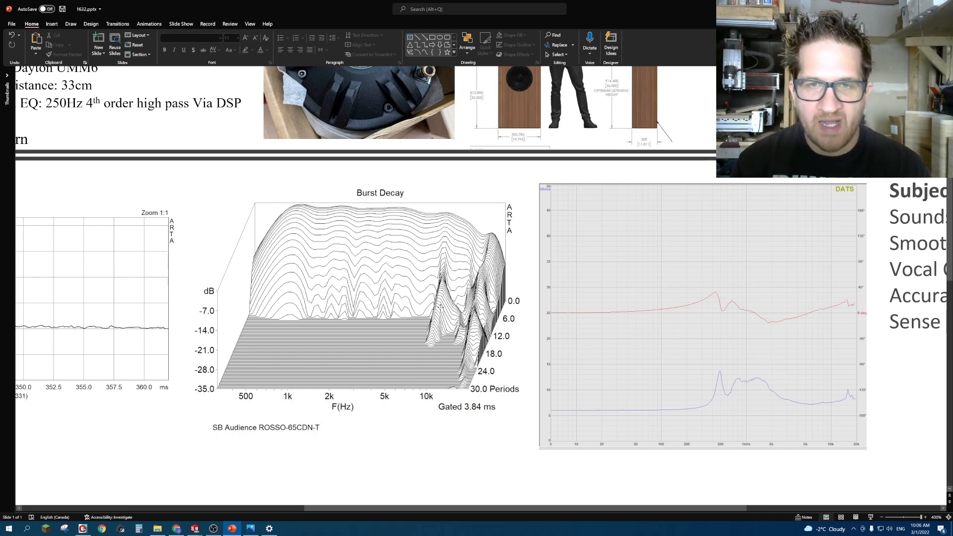
mouse_move(219, 345)
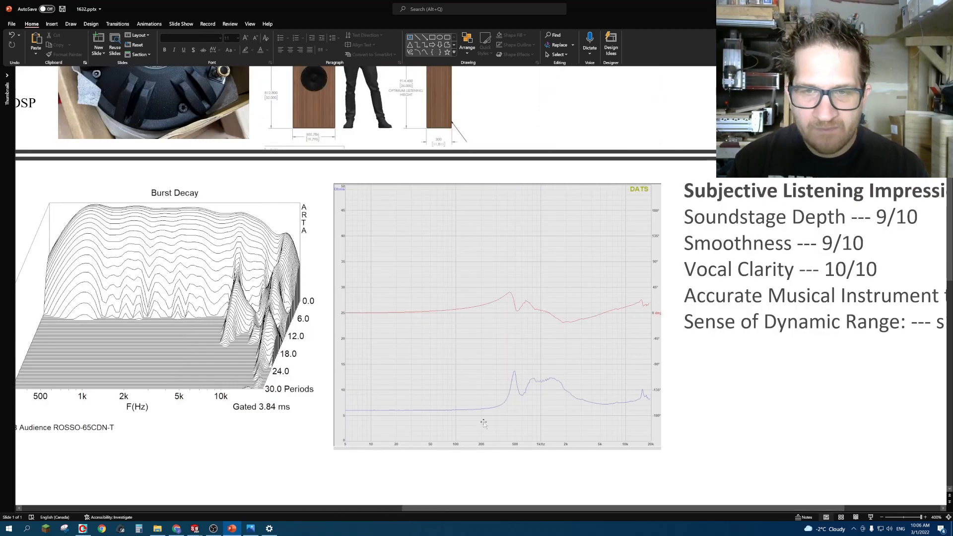
mouse_move(514, 371)
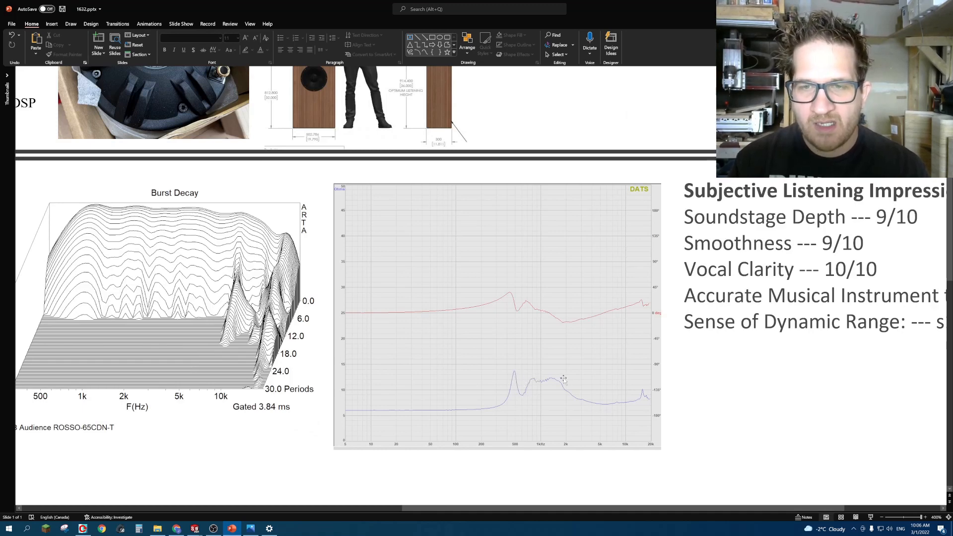
mouse_move(572, 390)
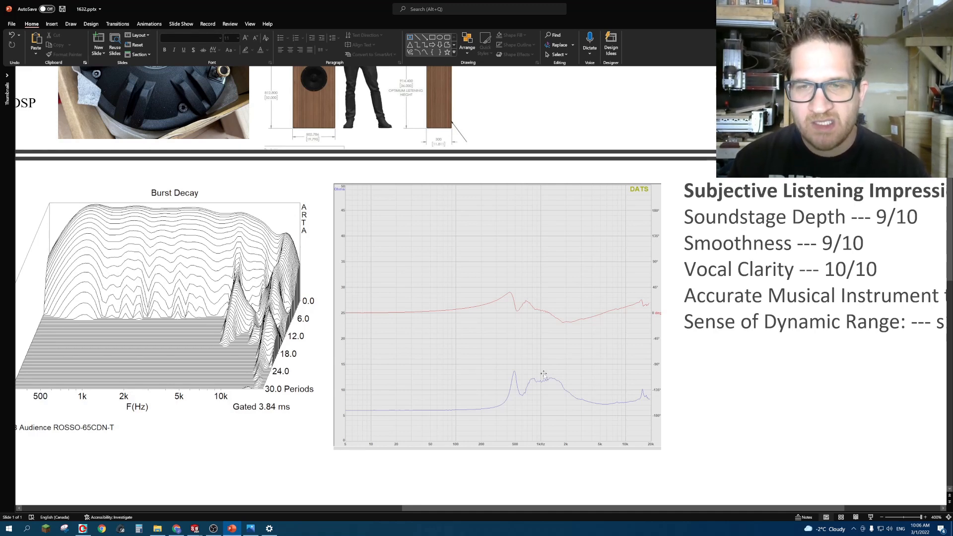
mouse_move(549, 350)
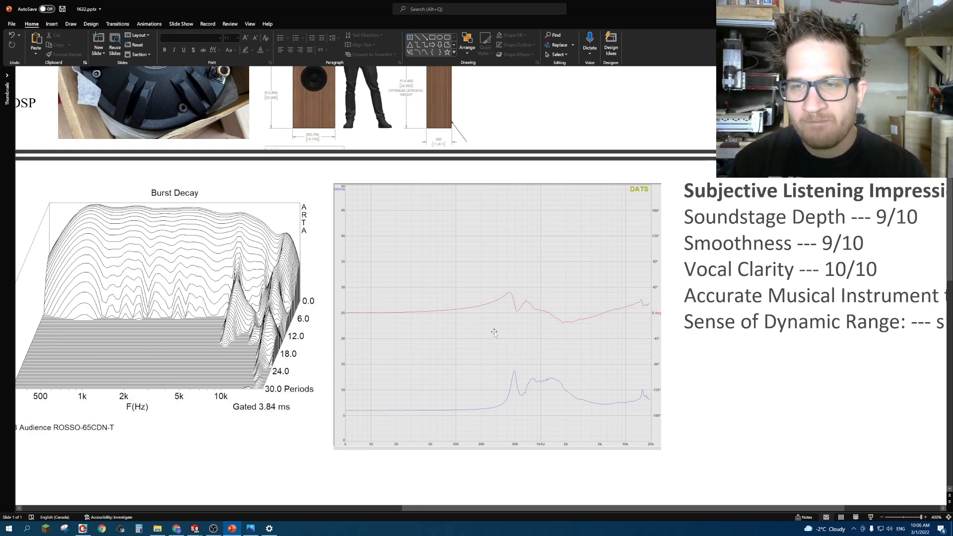
mouse_move(563, 390)
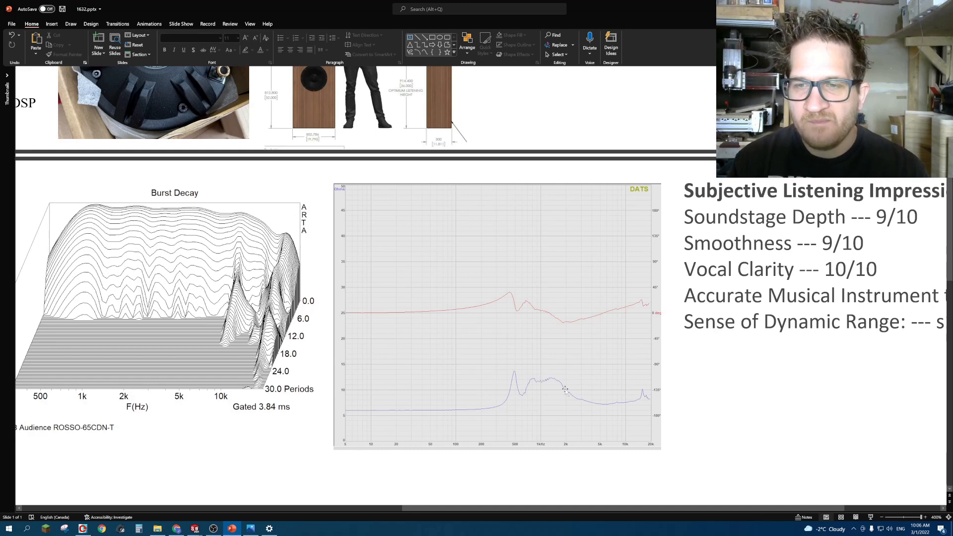
mouse_move(643, 387)
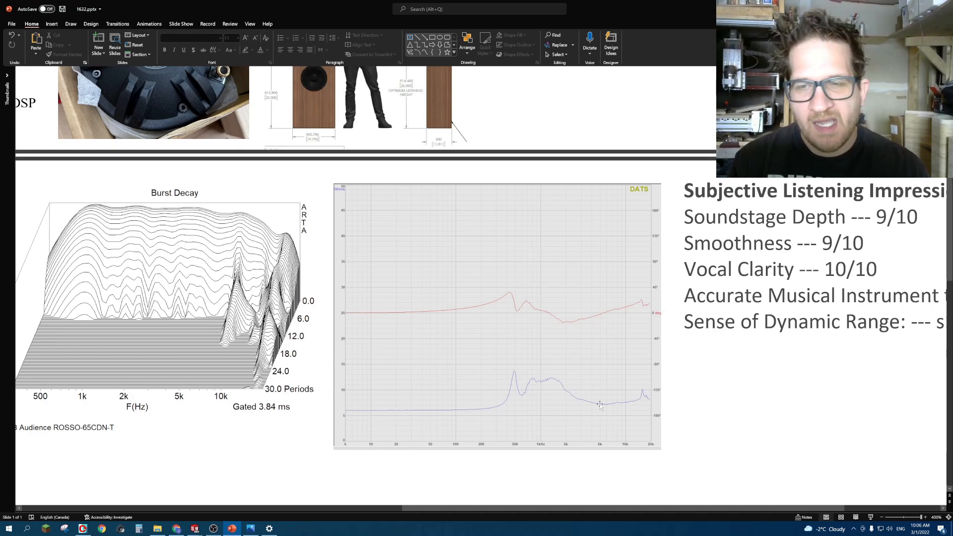
mouse_move(336, 344)
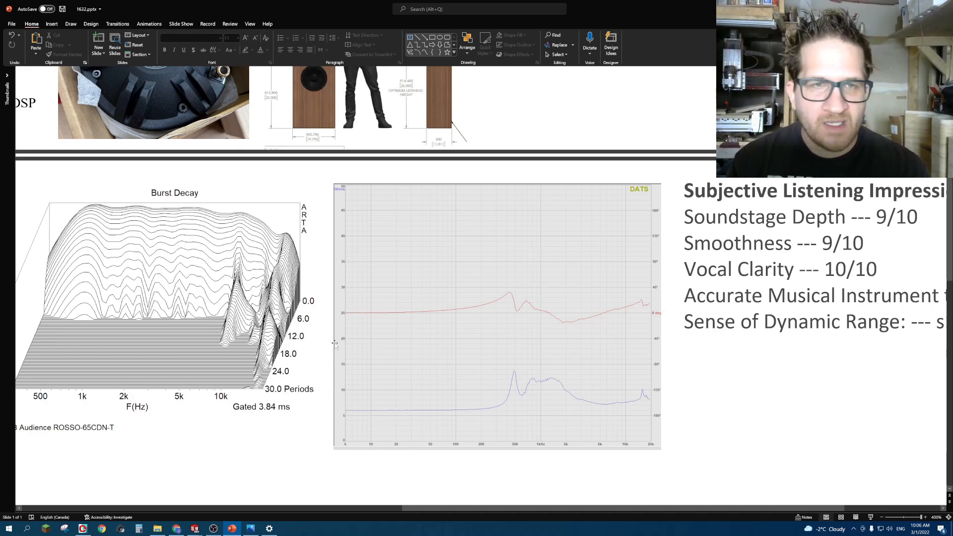
mouse_move(334, 344)
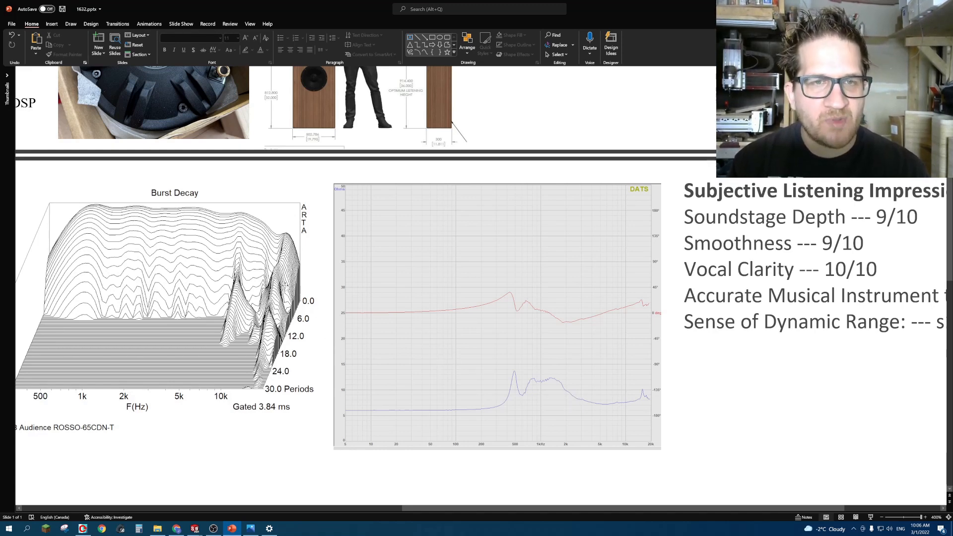
mouse_move(445, 386)
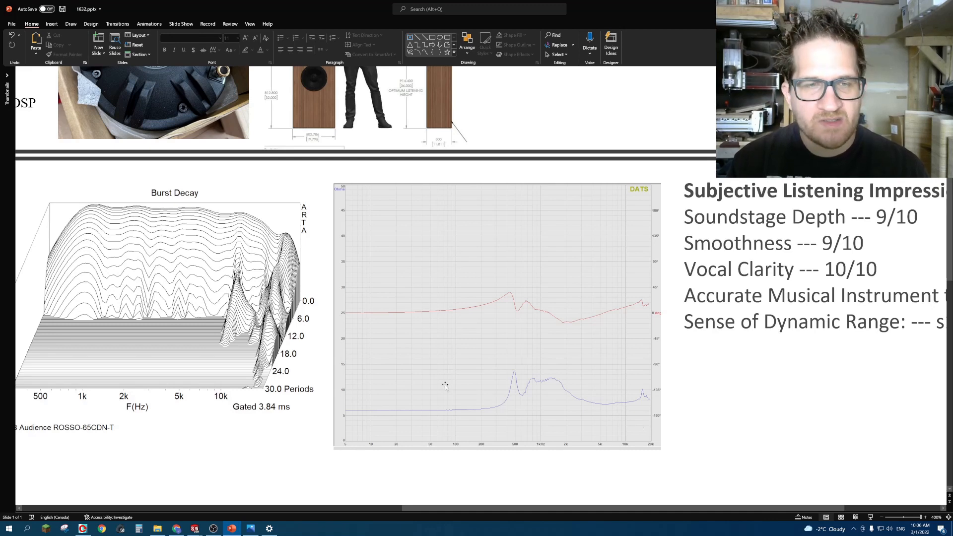
scroll(down, 3)
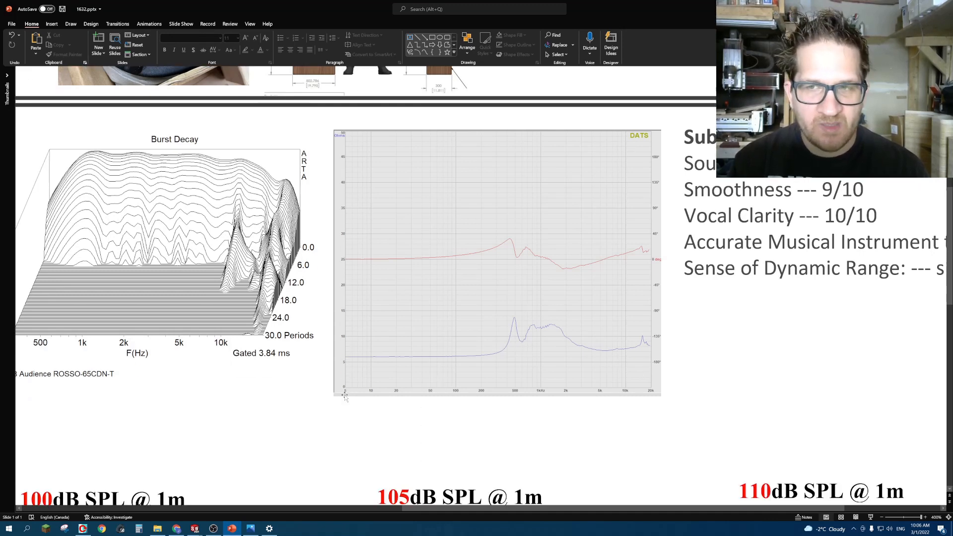
scroll(down, 3)
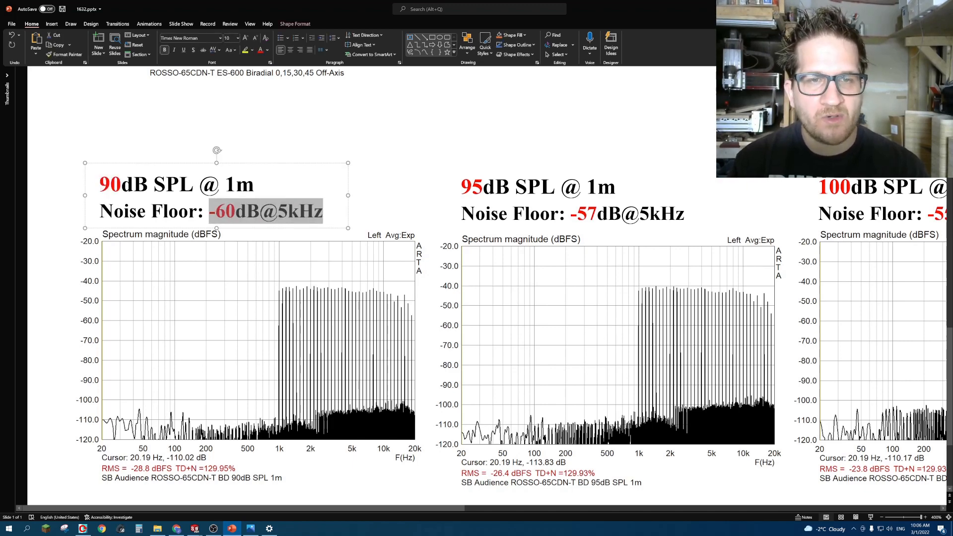
mouse_move(355, 431)
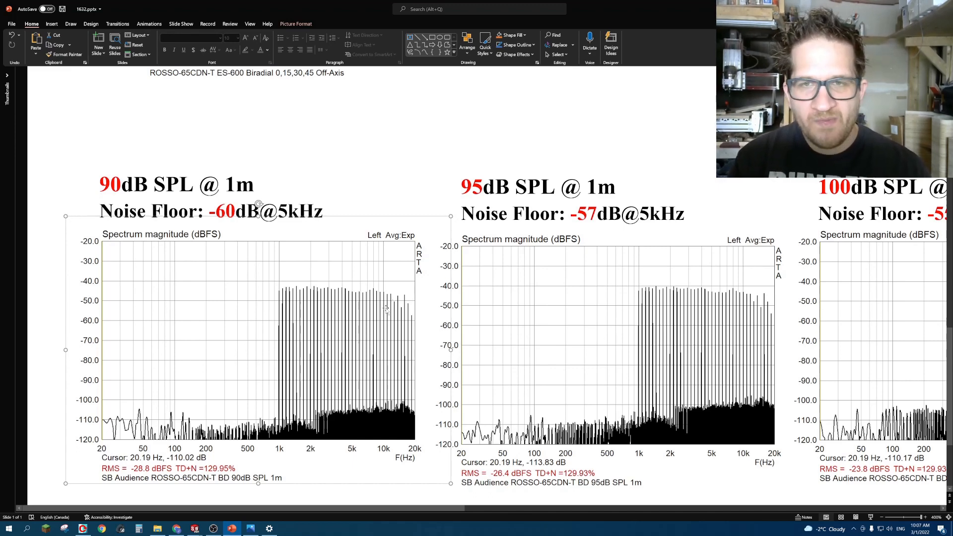
mouse_move(455, 512)
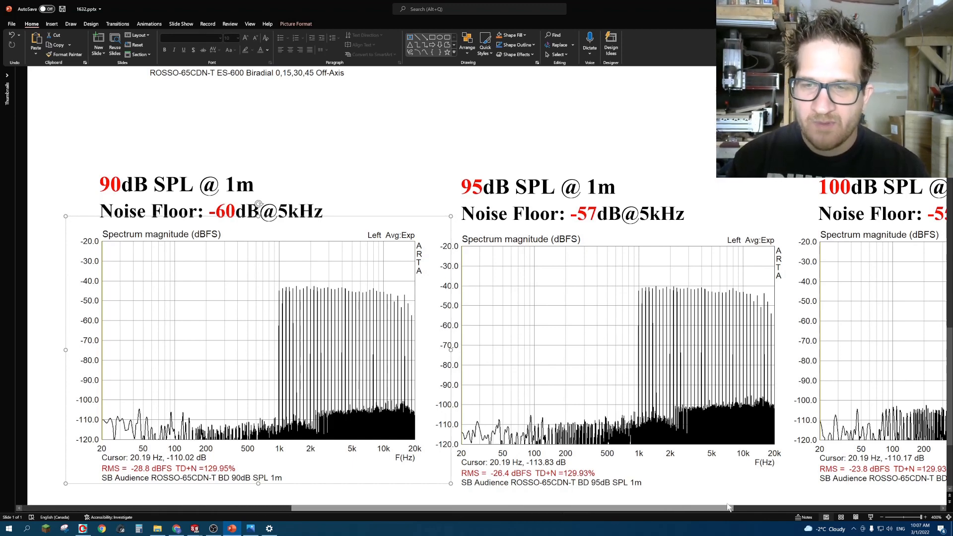
scroll(right, 3)
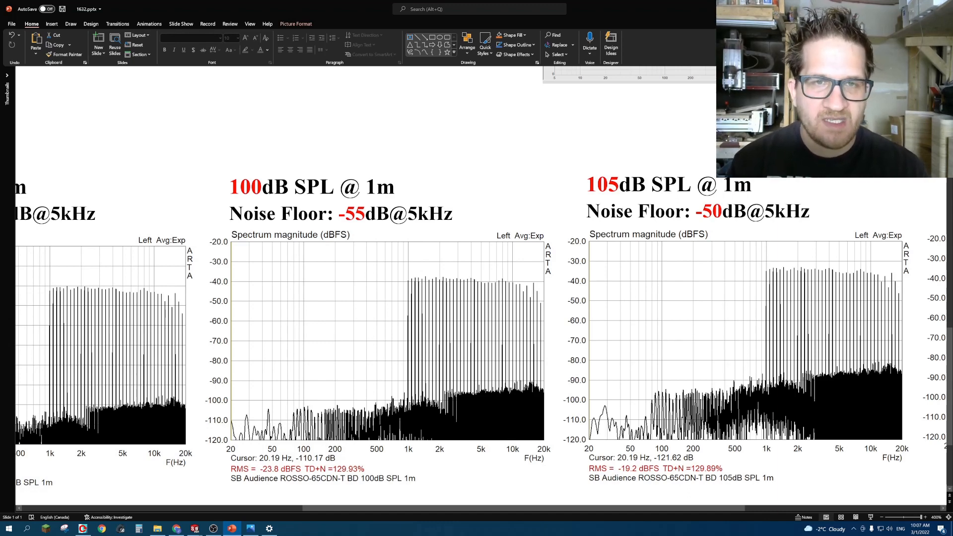
click(354, 213)
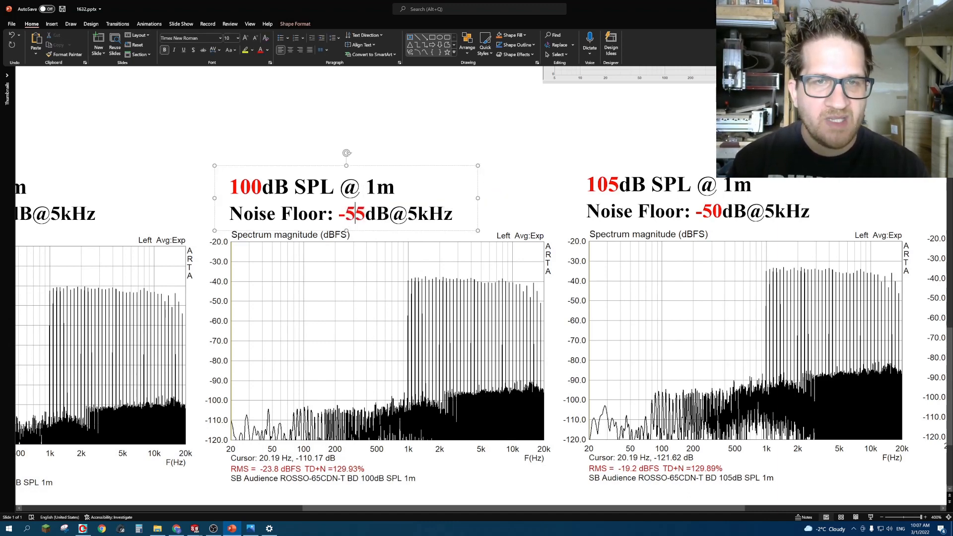
double_click(351, 213)
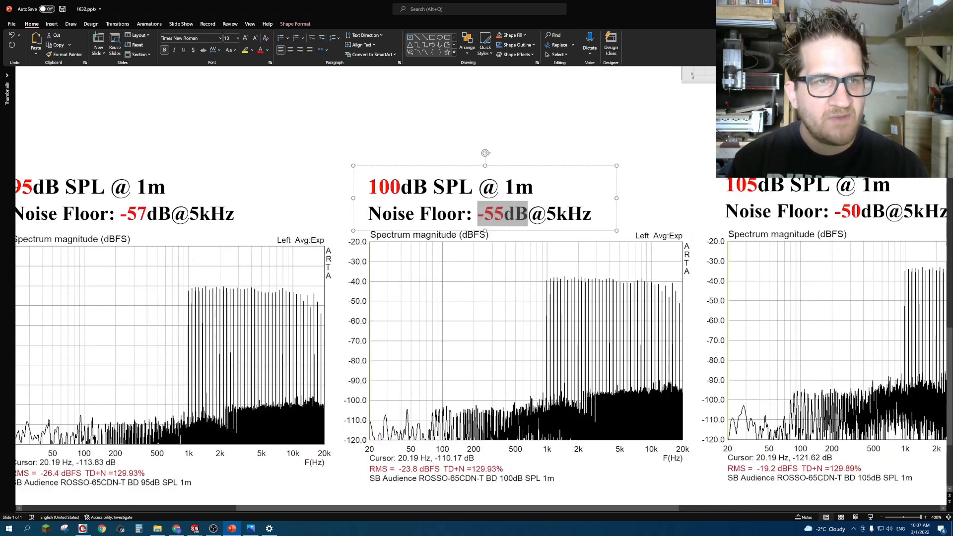
click(128, 214)
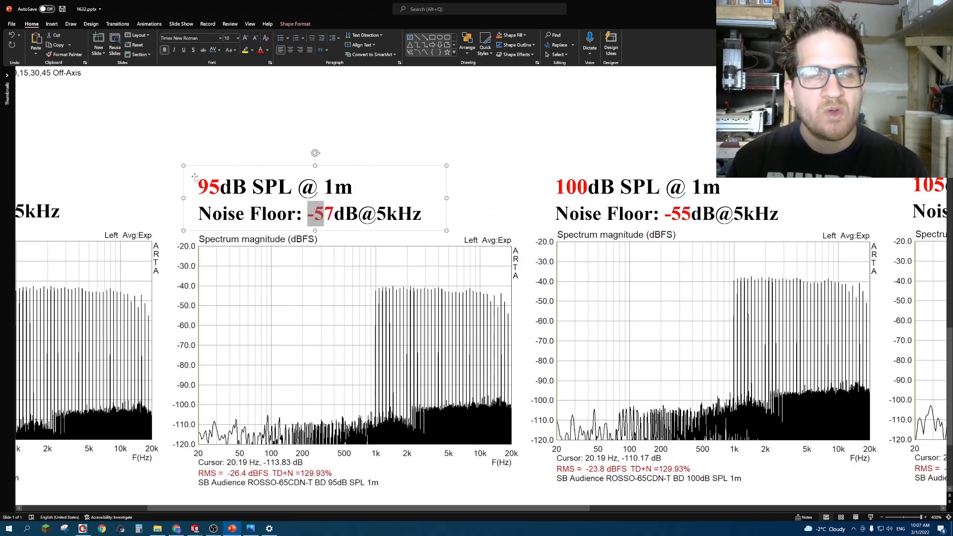
mouse_move(73, 147)
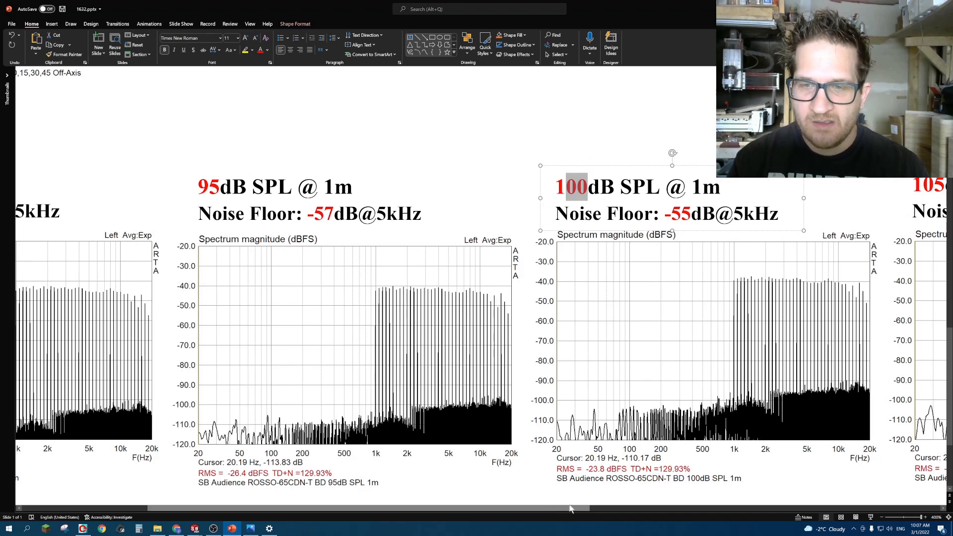
scroll(right, 3)
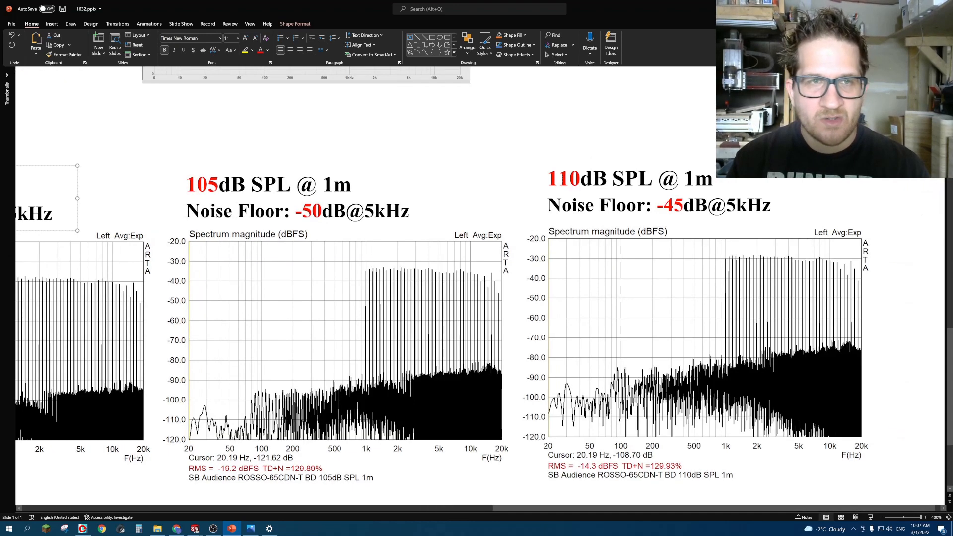
mouse_move(212, 151)
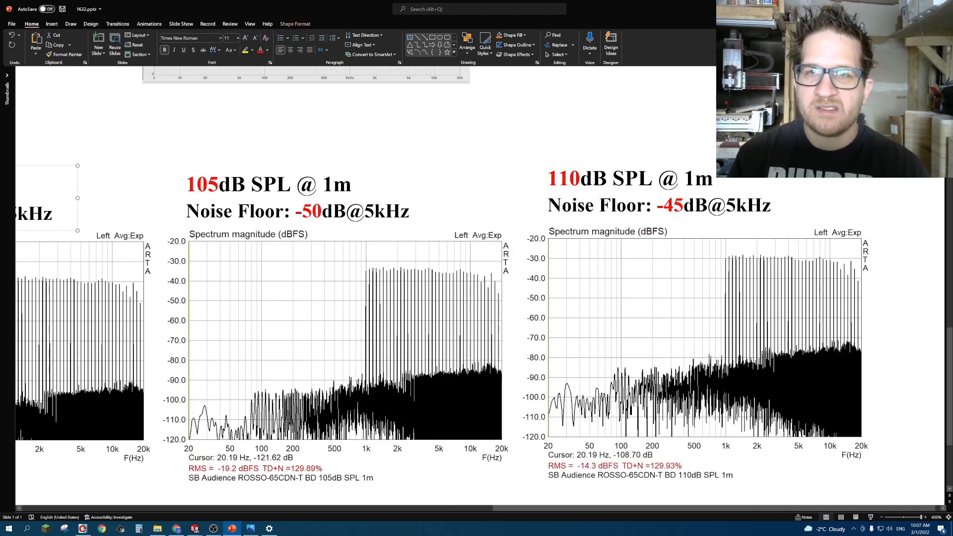
click(629, 178)
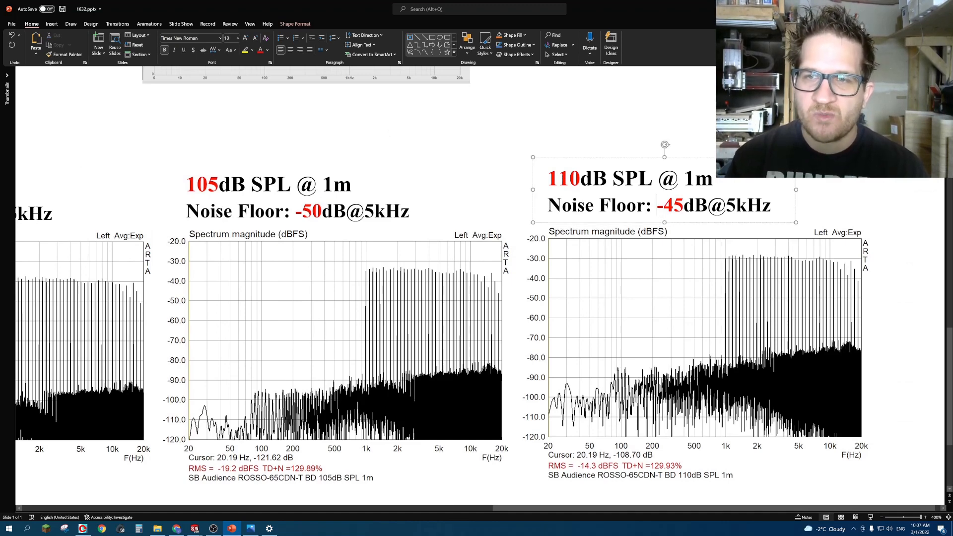
double_click(670, 206)
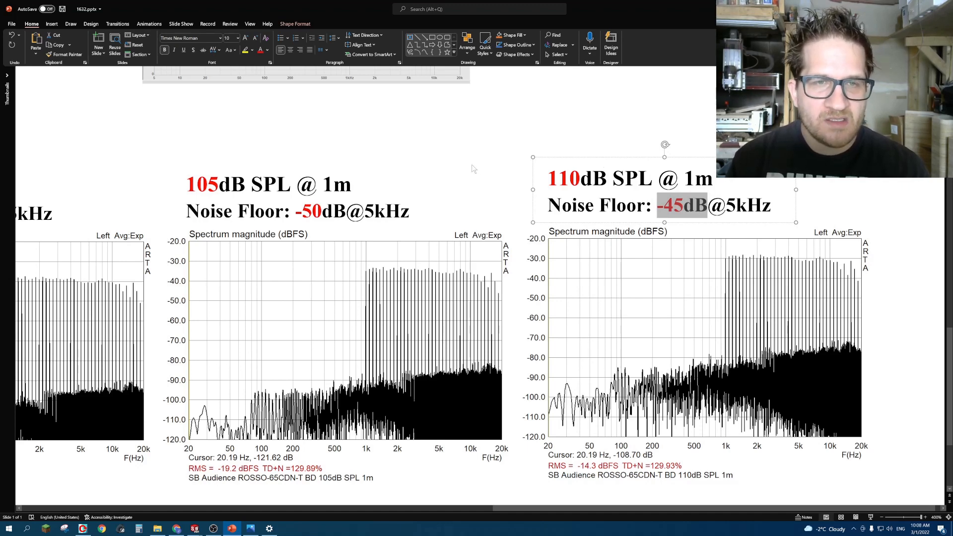
mouse_move(368, 162)
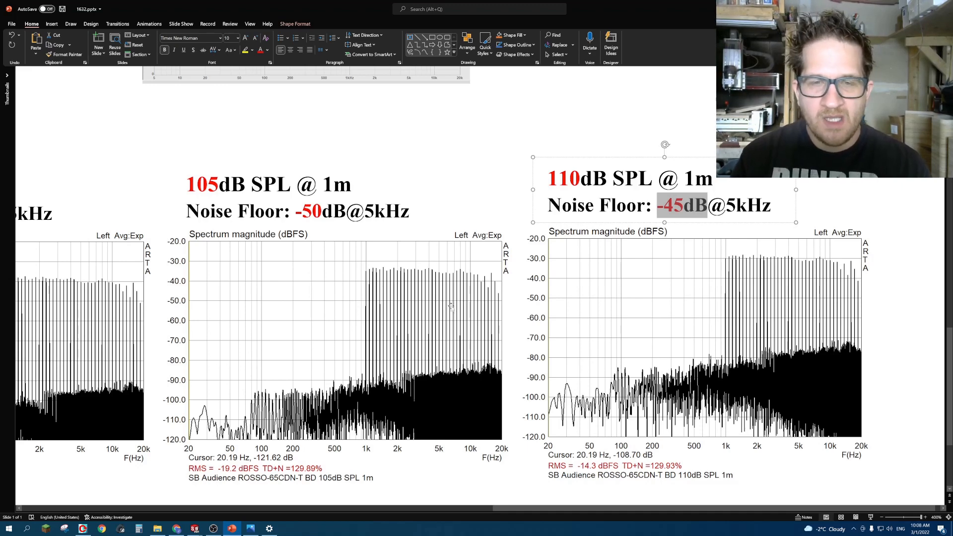
Scroll up to the impedance graph and Subjective Listening Impressions scores.
scroll(up, 3)
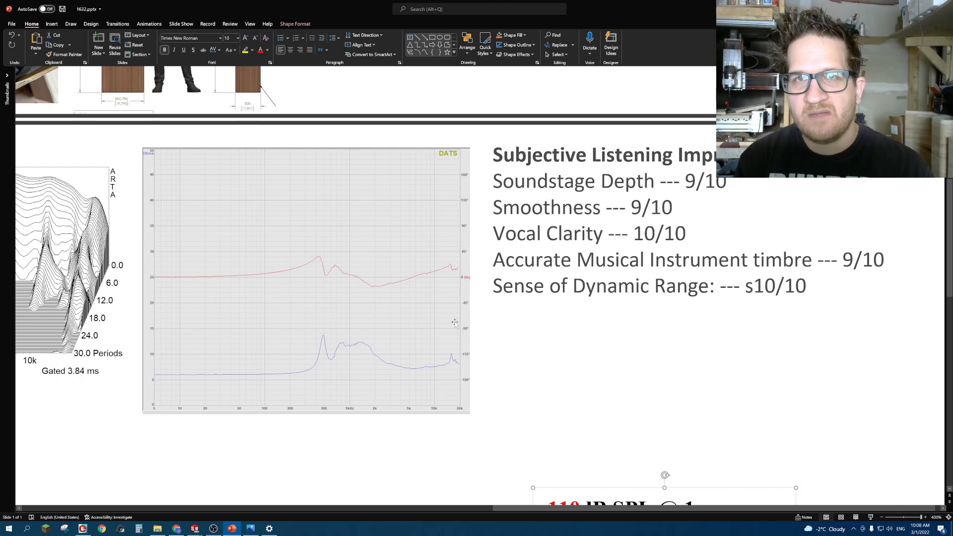
mouse_move(468, 323)
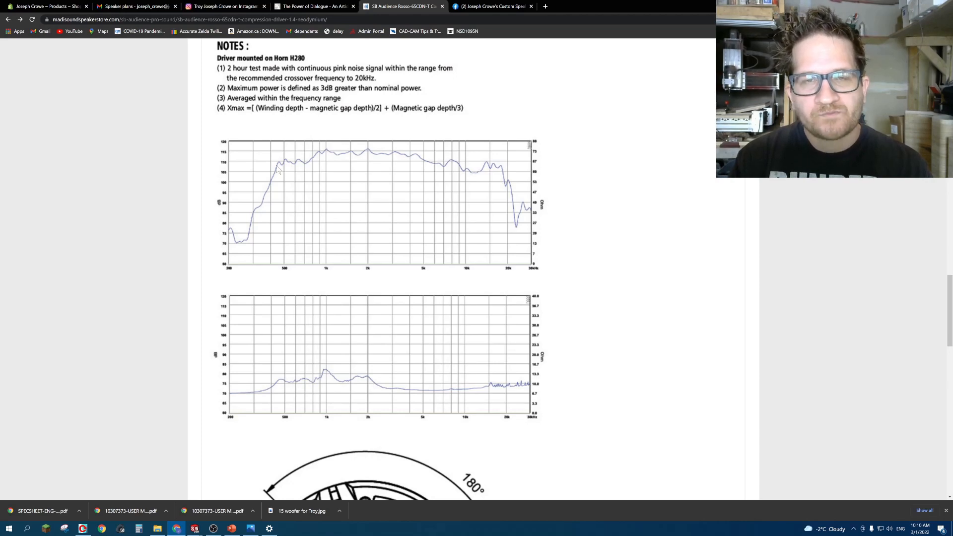
Switch to the Chrome window showing the Madisound ROSSO-65CDN-T product page.
click(230, 528)
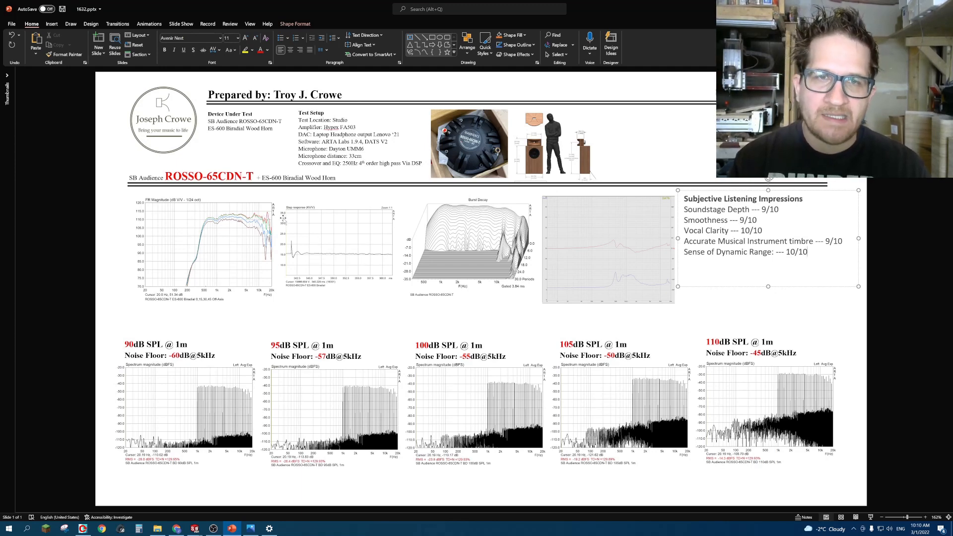
mouse_move(282, 220)
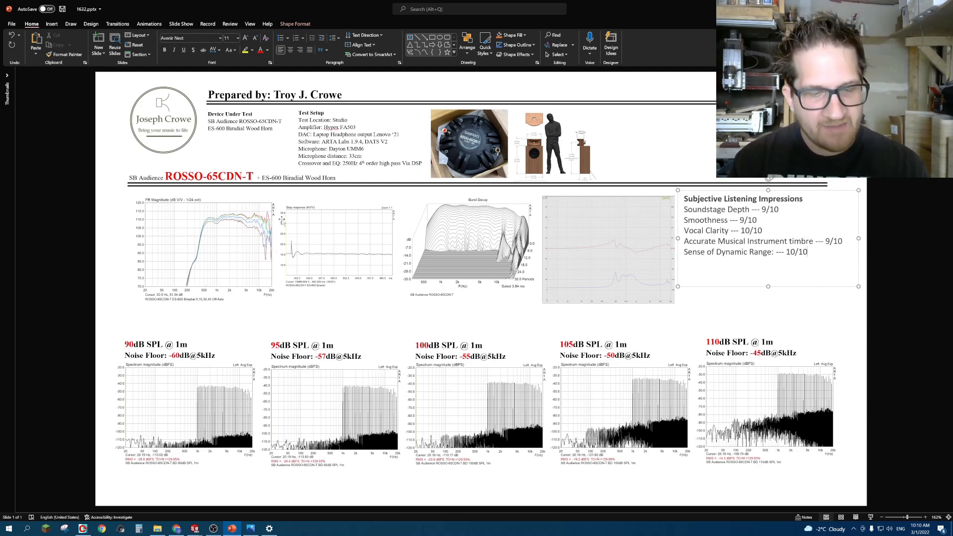